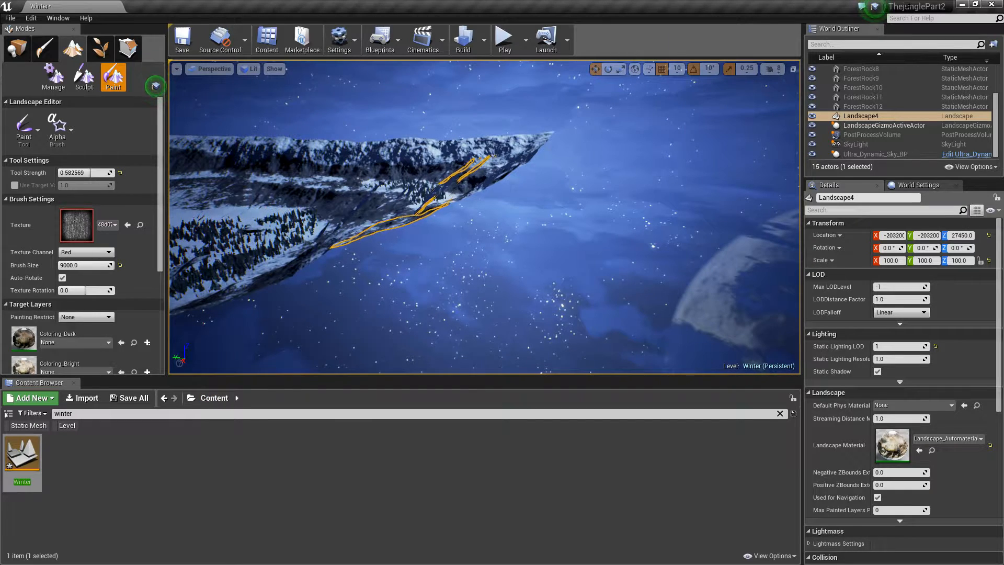
mouse_move(22, 454)
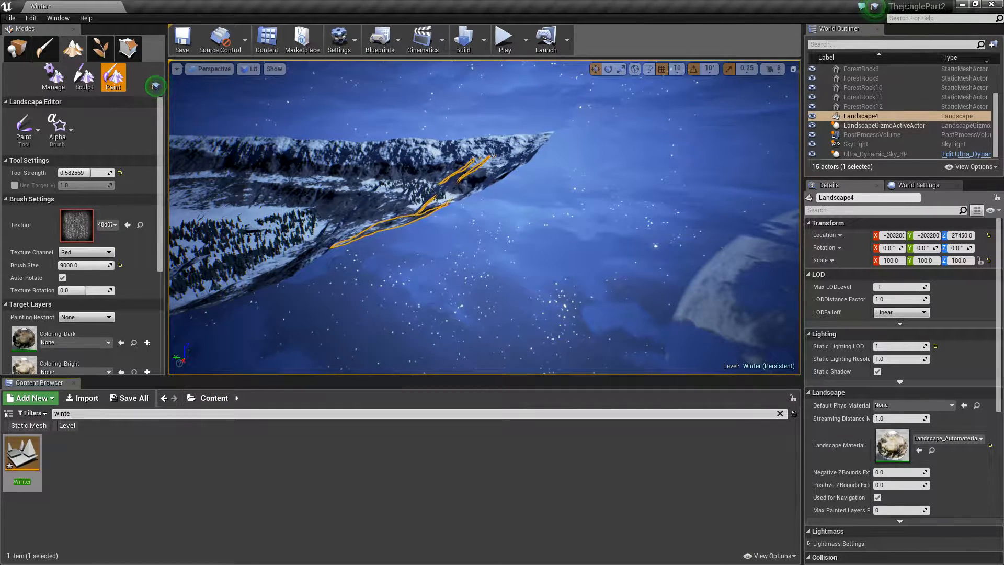
Step: Navigate the Content Browser to the Mountains folder showing its Materials and Meshes subfolders
left_click(778, 413)
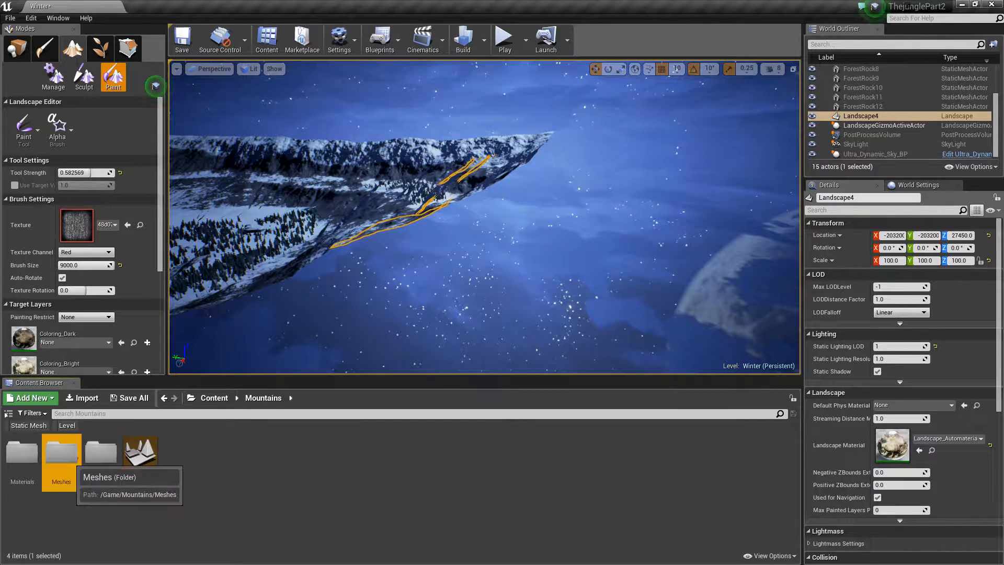
Step: Drag the Mountain10 mesh from the Mountains Meshes folder into the winter level
double_click(60, 449)
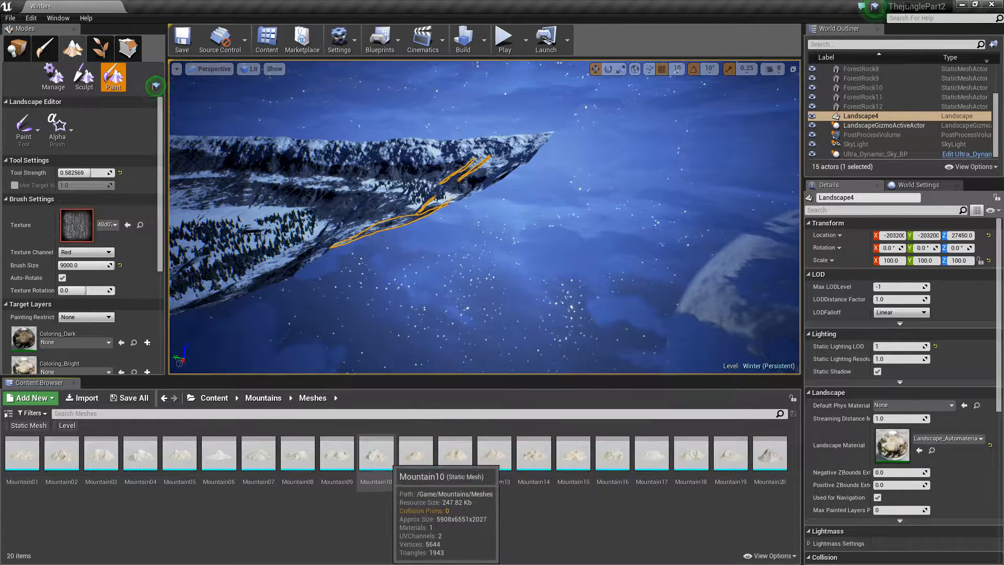
left_click(377, 452)
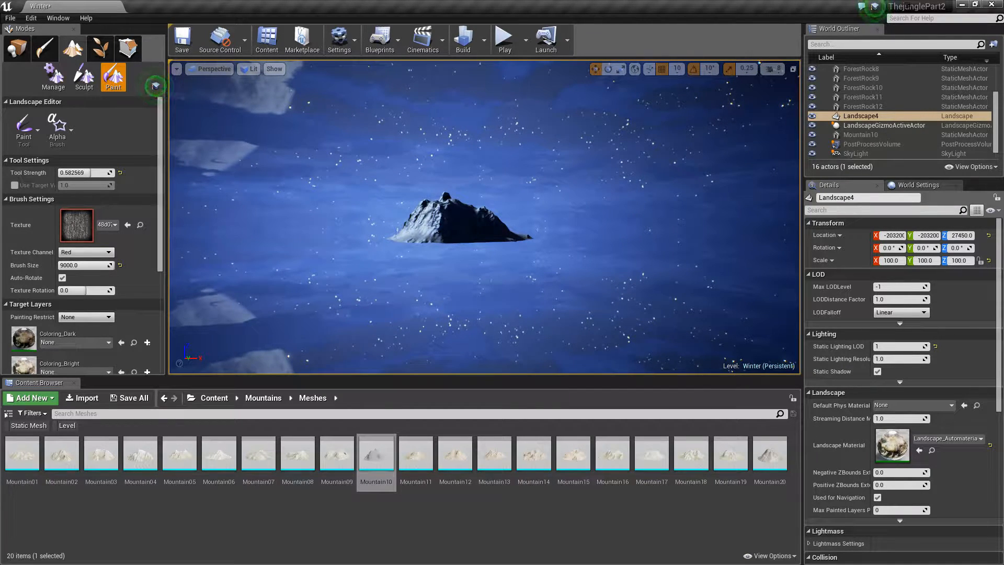
Step: Switch to Place mode, select Mountain10 and scale it into a towering peak above the forest
left_click(13, 48)
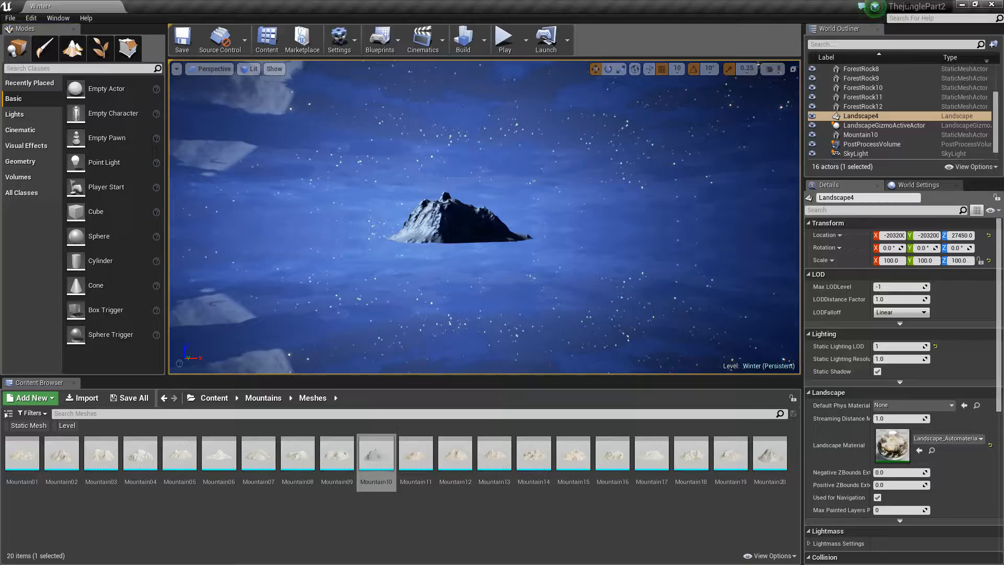
left_click(859, 134)
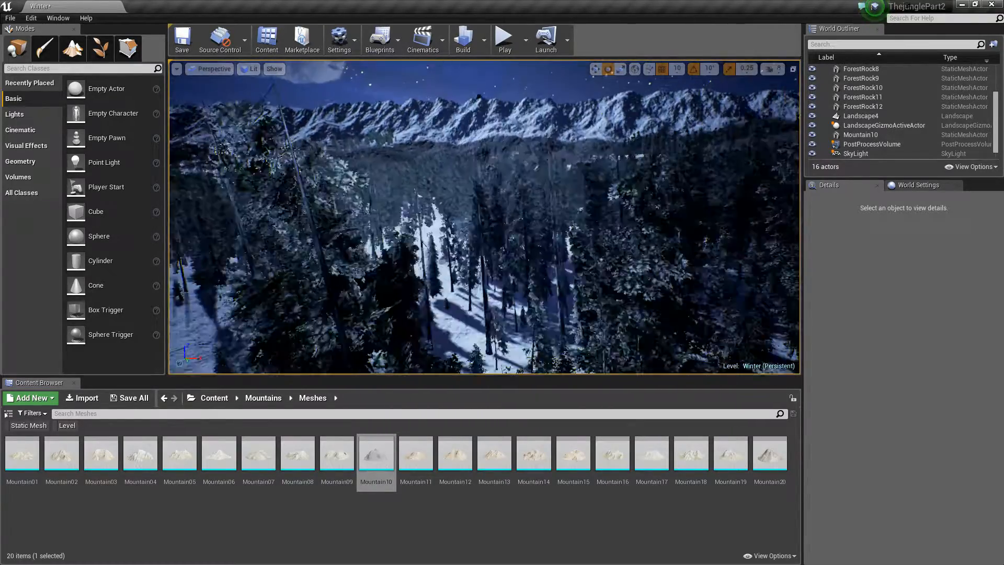
left_click(860, 134)
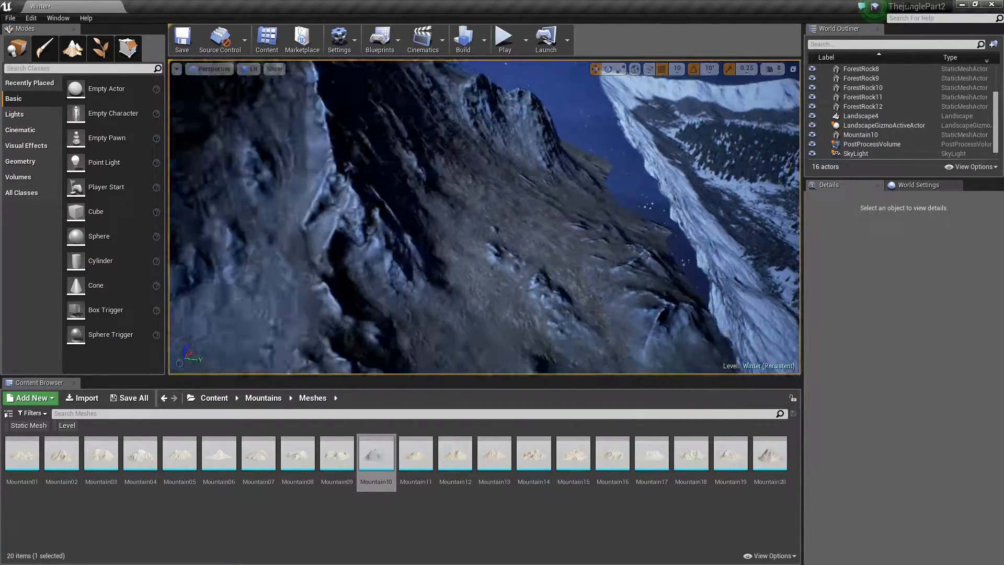
left_click(861, 134)
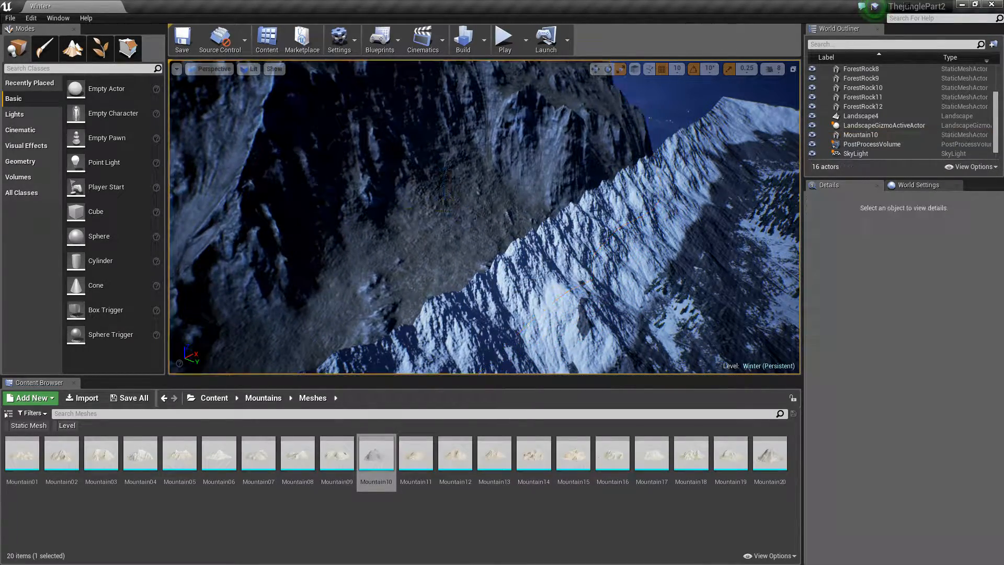
left_click_drag(480, 223, 500, 160)
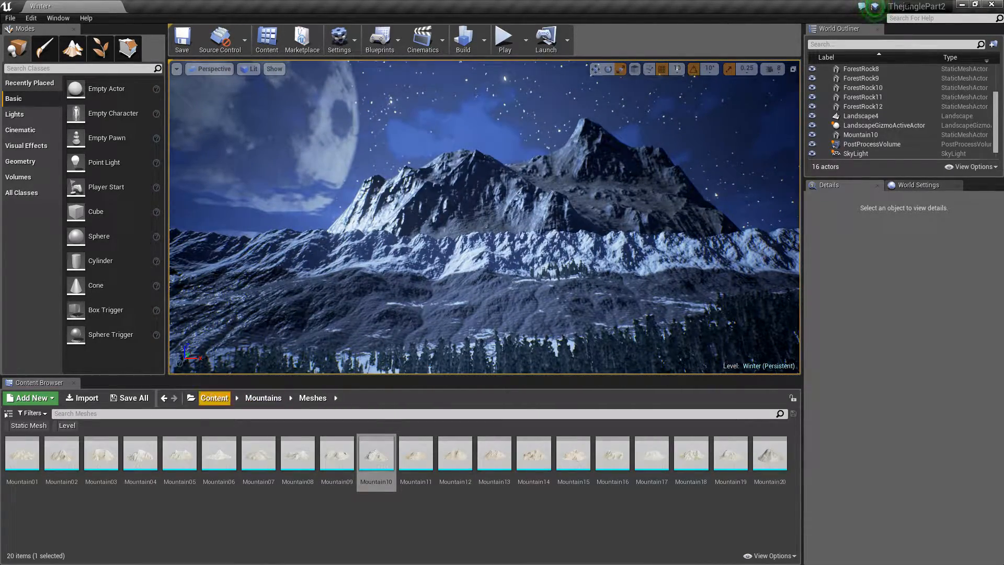
Step: Browse to ForestRock8's snow rock material, then select Mountain10 to use the same material
left_click(853, 69)
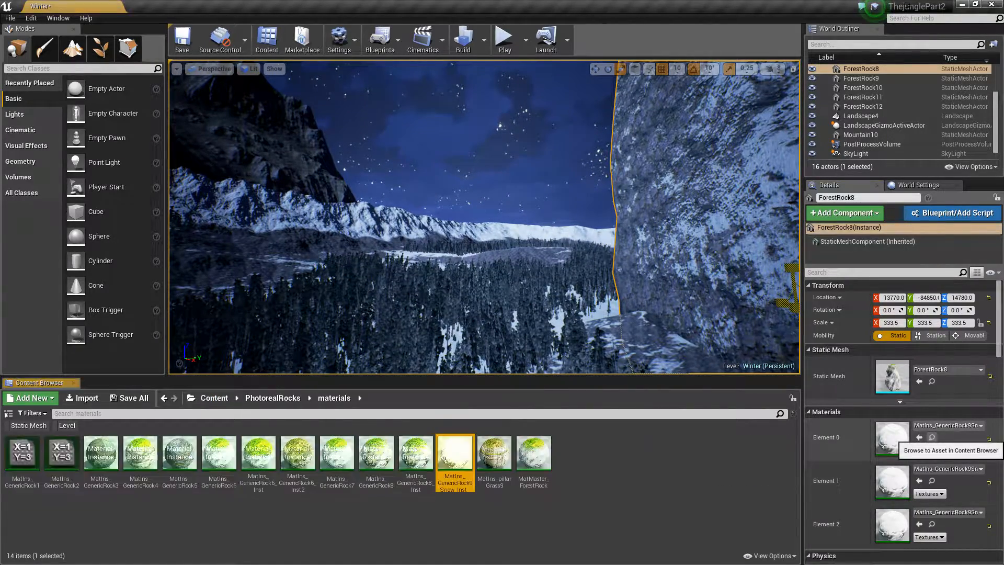
left_click(859, 134)
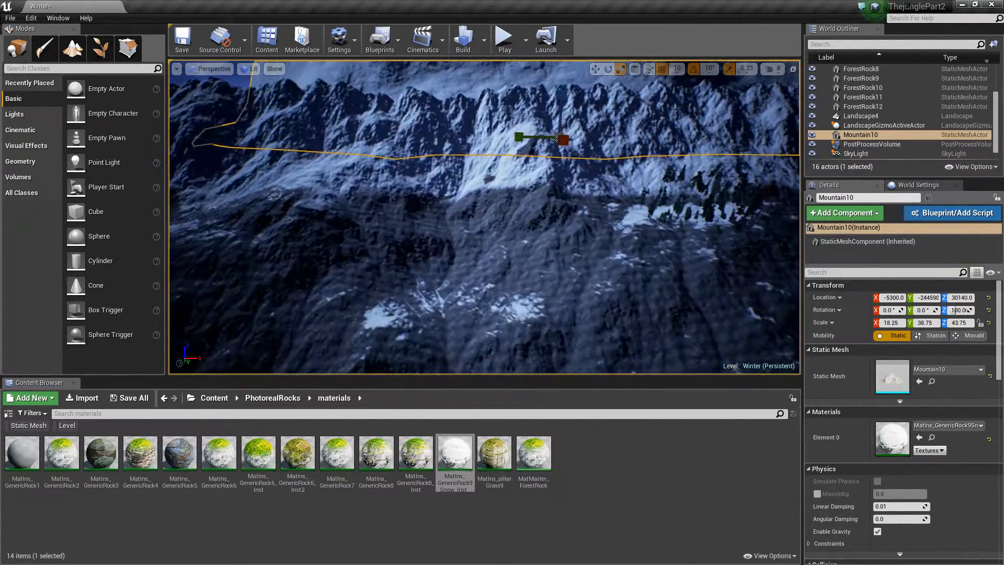
Step: Duplicate the GenericRock9 snow material instance in the PhotorealRocks materials folder
right_click(454, 451)
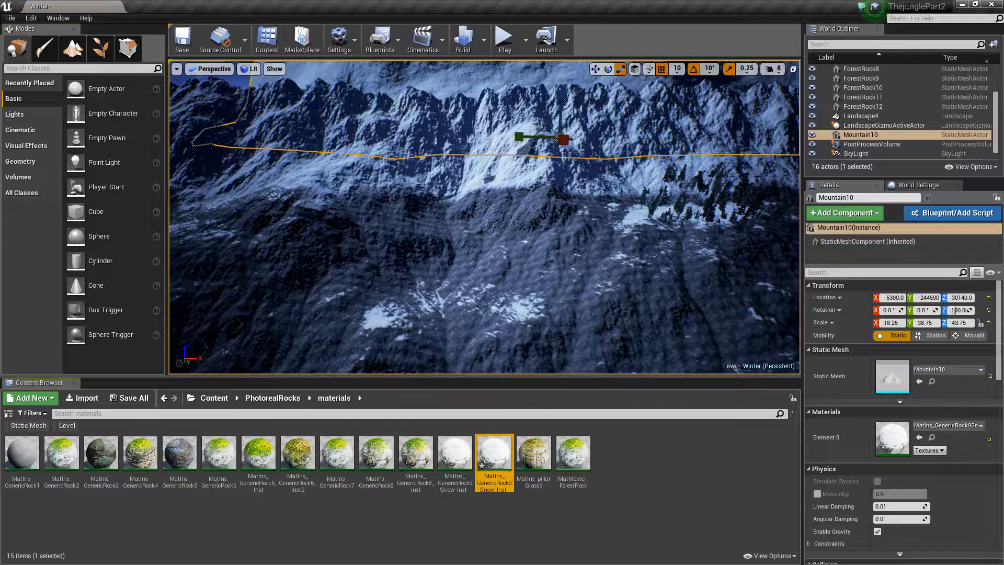
mouse_move(493, 454)
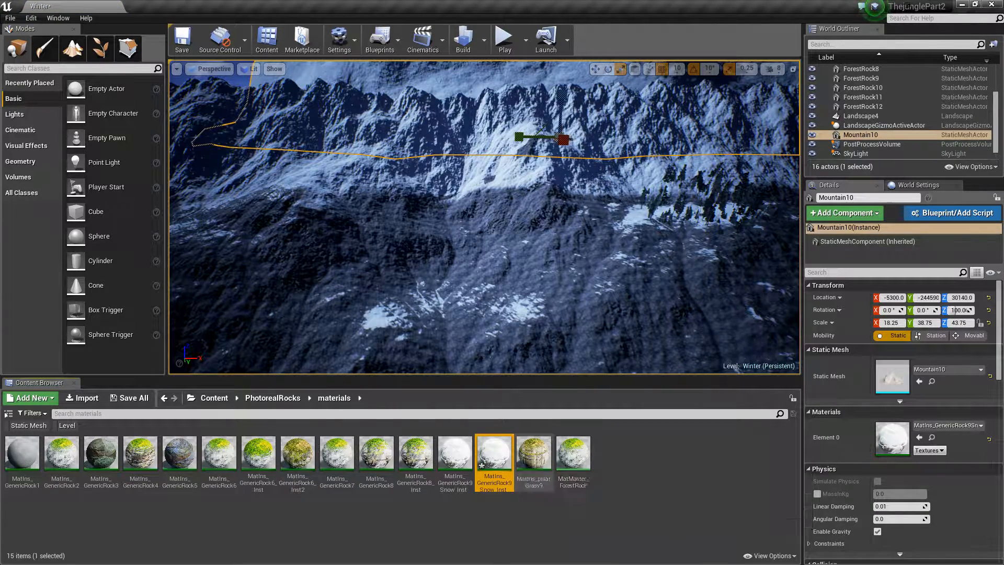
mouse_move(494, 456)
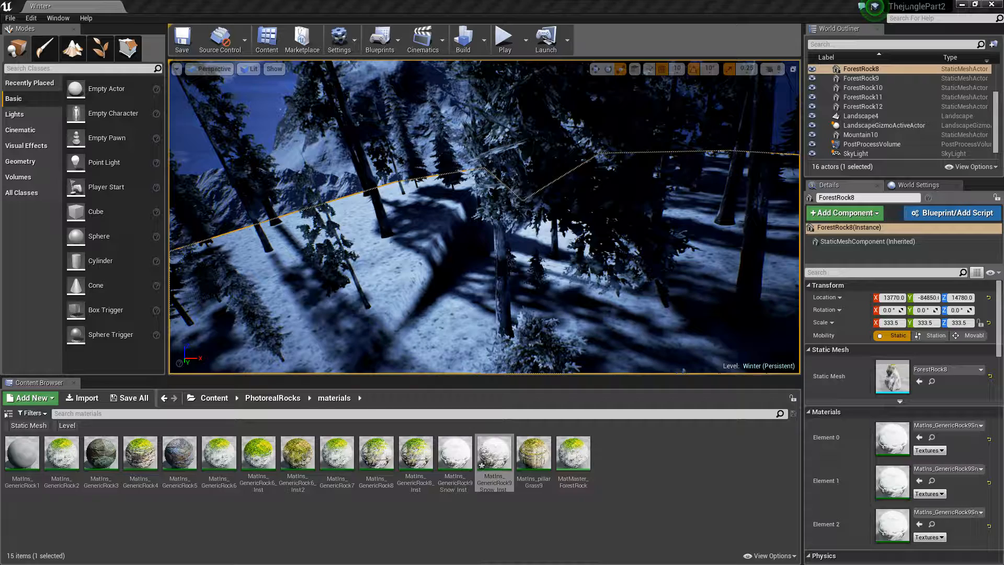
Step: Set Mountain10's Scale Y to 47.0 and return to the Mountains Meshes folder
left_click(505, 37)
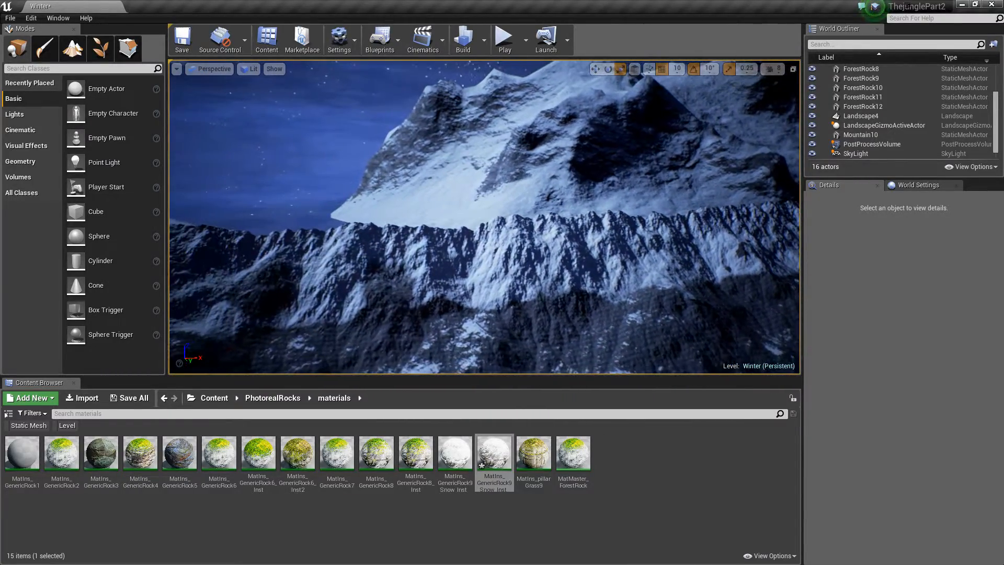
left_click(860, 134)
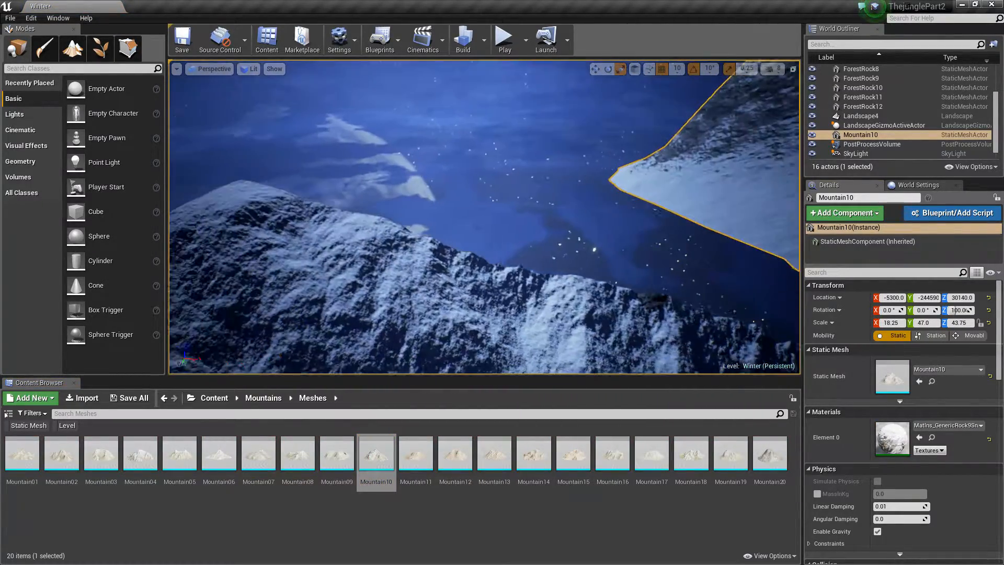
mouse_move(219, 453)
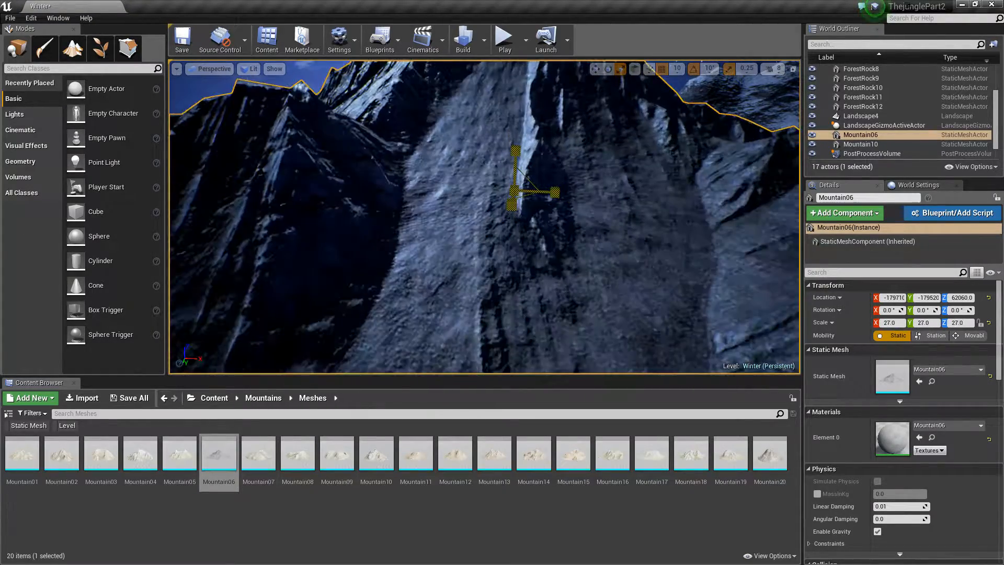
Step: Move and tilt Mountain06 into place at the edge of the valley
left_click_drag(534, 187, 534, 87)
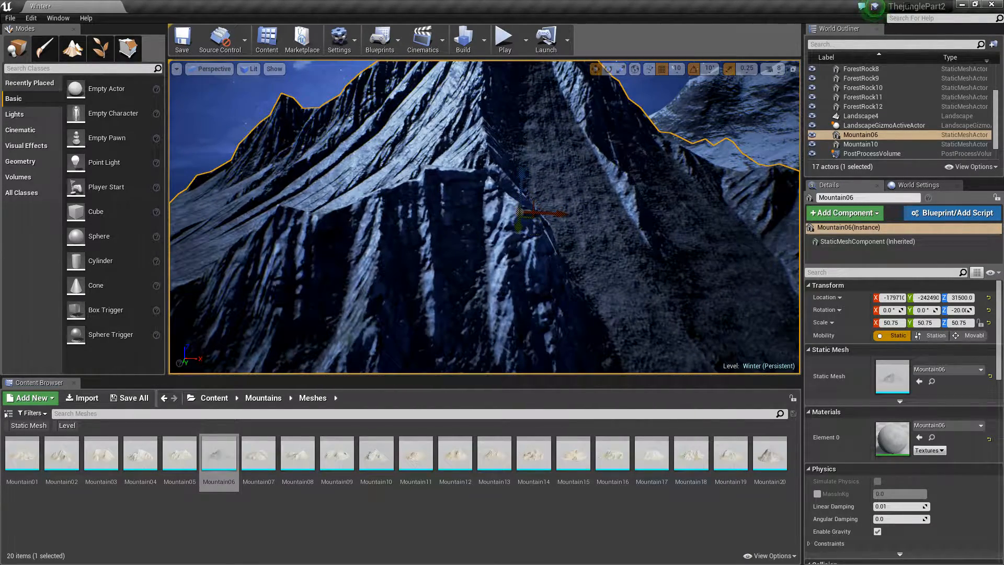
left_click_drag(538, 211, 554, 170)
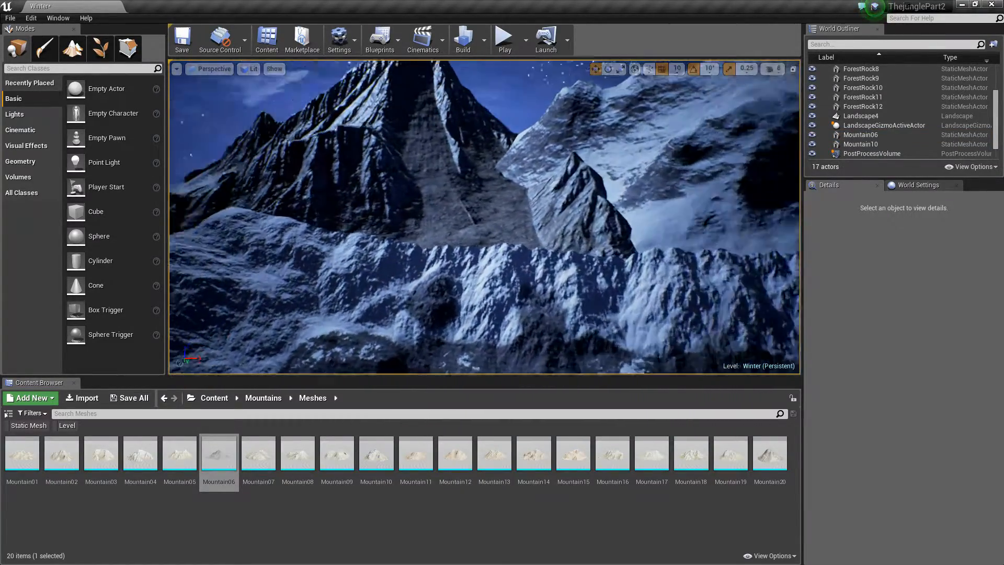
left_click(859, 143)
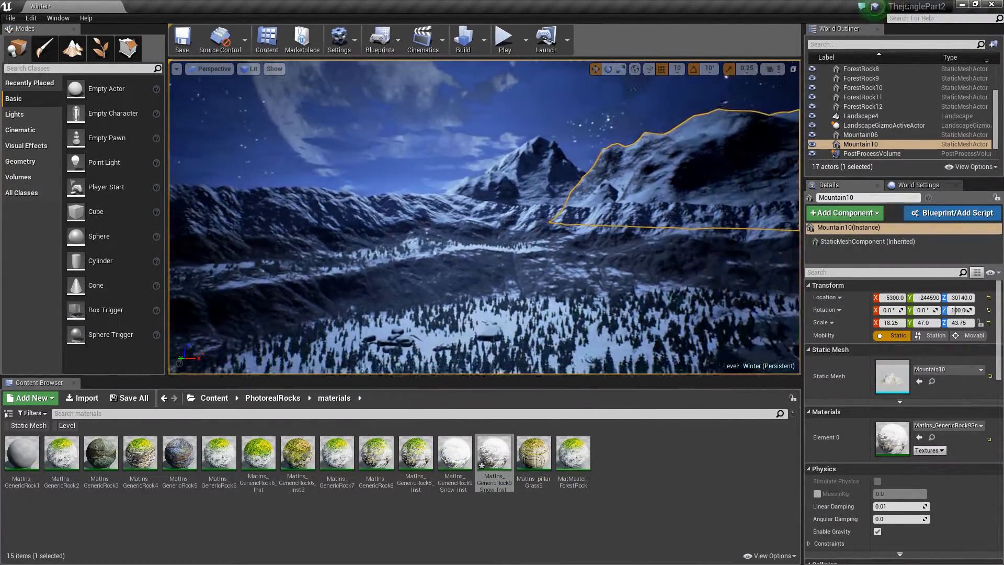
Step: Position the Mountain7 and Mountain8 peaks along the valley edge
left_click(859, 134)
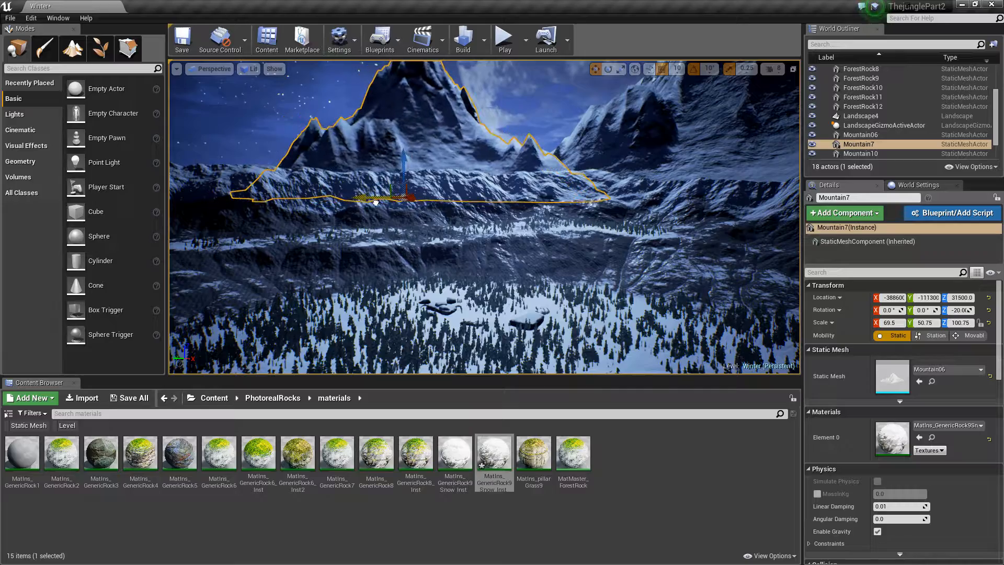
left_click_drag(397, 192, 477, 201)
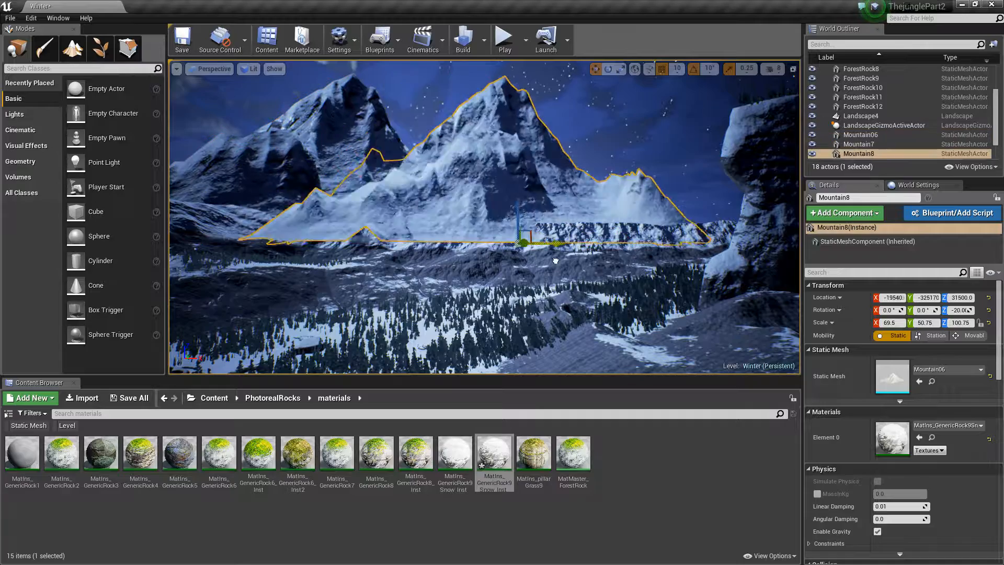
left_click_drag(522, 242, 630, 241)
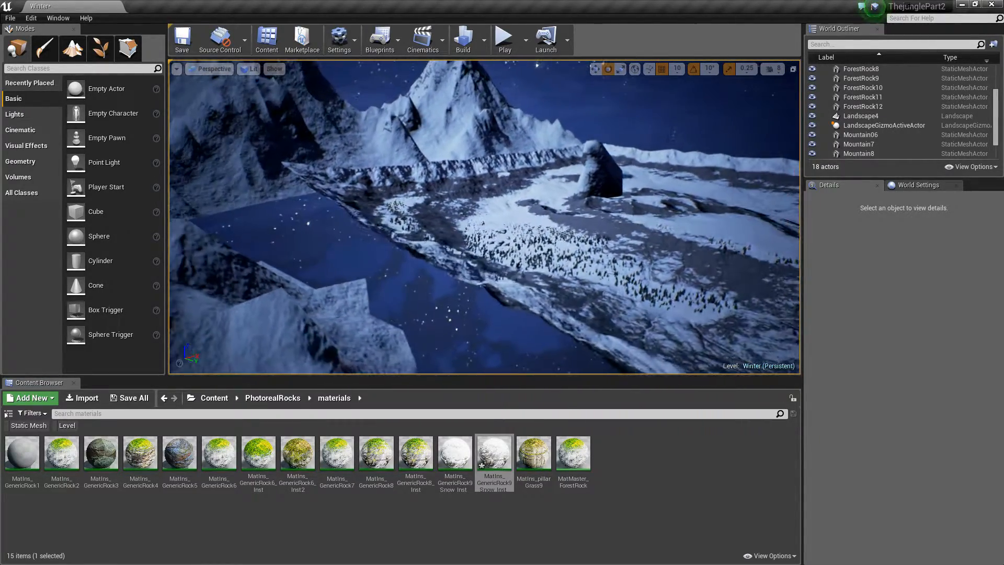
Step: Duplicate forest rocks into ForestRock13 and ForestRock14 and rotate Mountain7 to Z -110
left_click(860, 69)
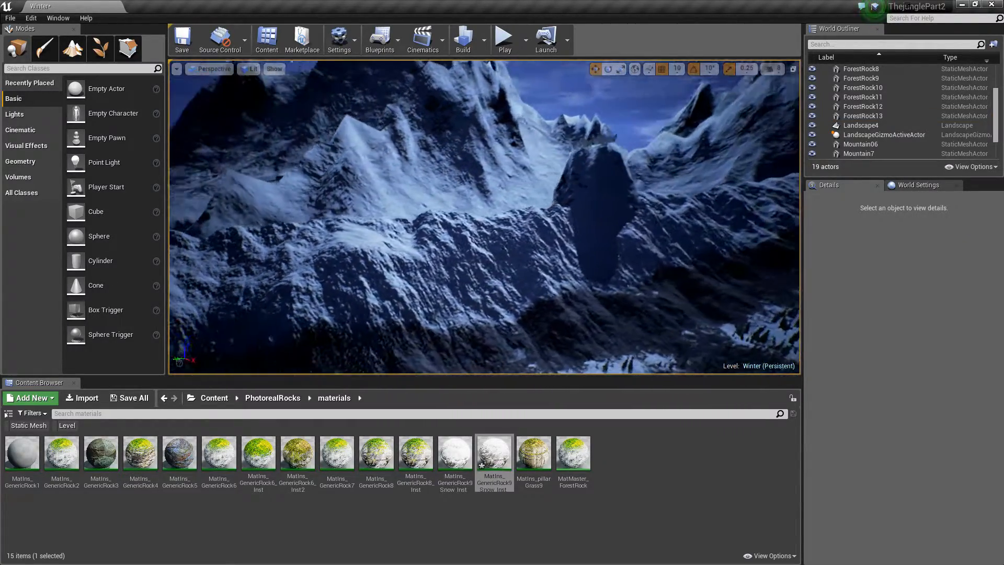
left_click(862, 115)
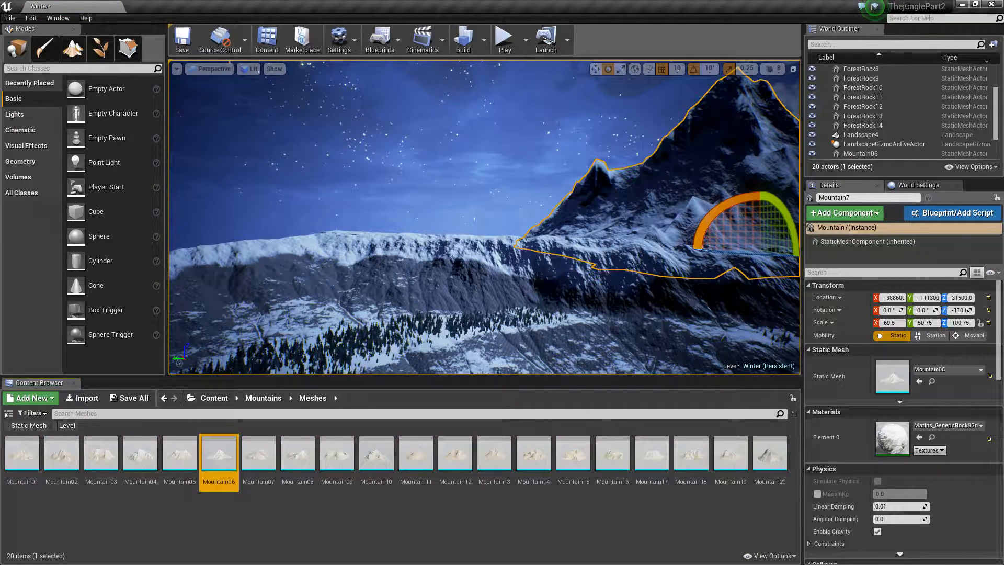
Step: Increase the Content Browser thumbnail scale from View Options
left_click(773, 556)
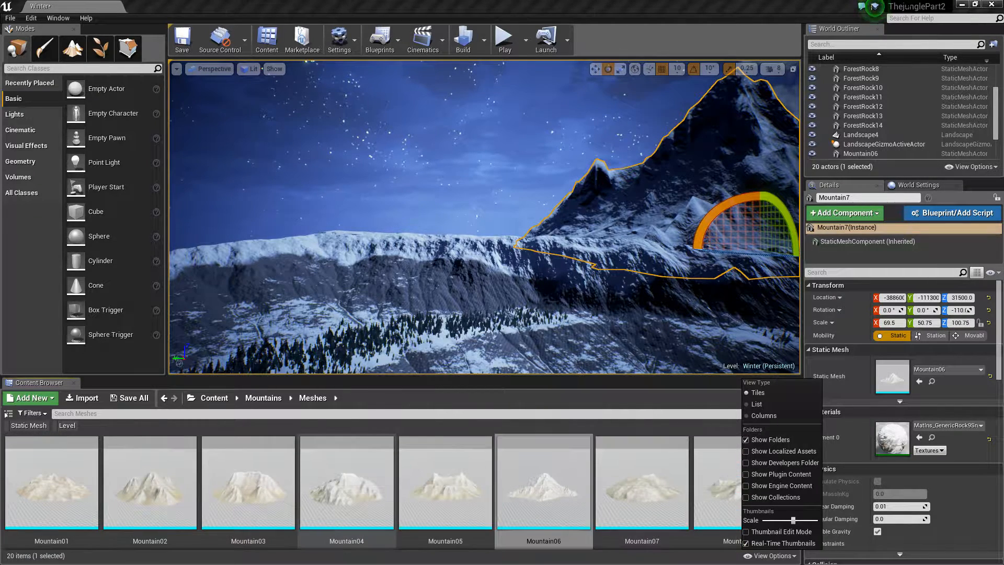
mouse_move(543, 491)
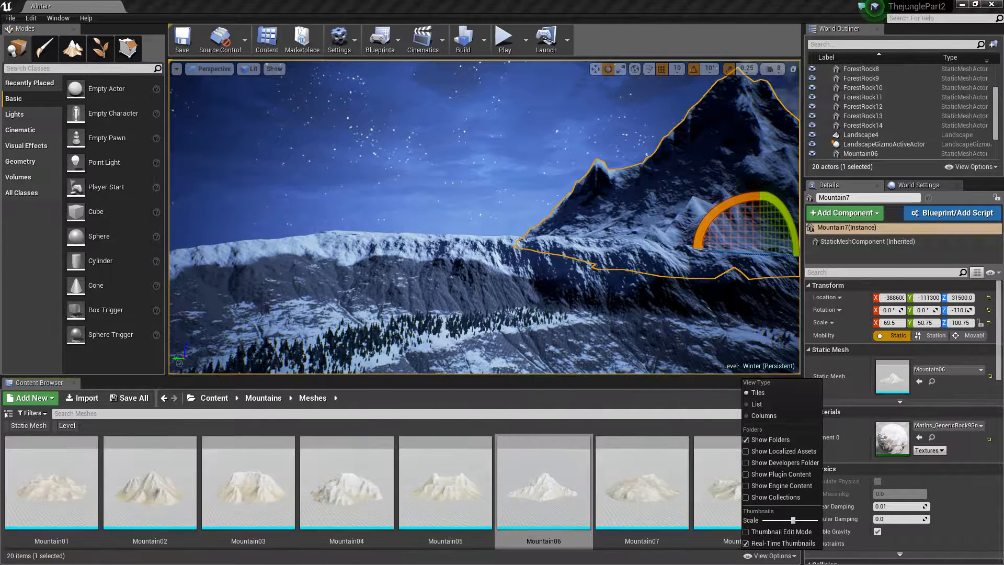
mouse_move(150, 483)
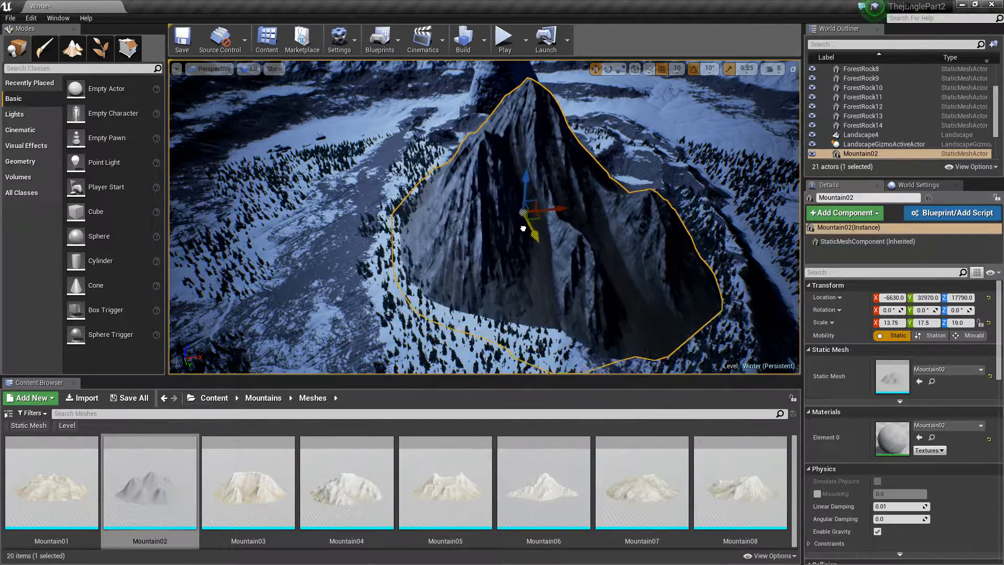
Step: Reposition the newly placed Mountain02 and return to the PhotorealRocks materials folder
left_click_drag(525, 226, 528, 190)
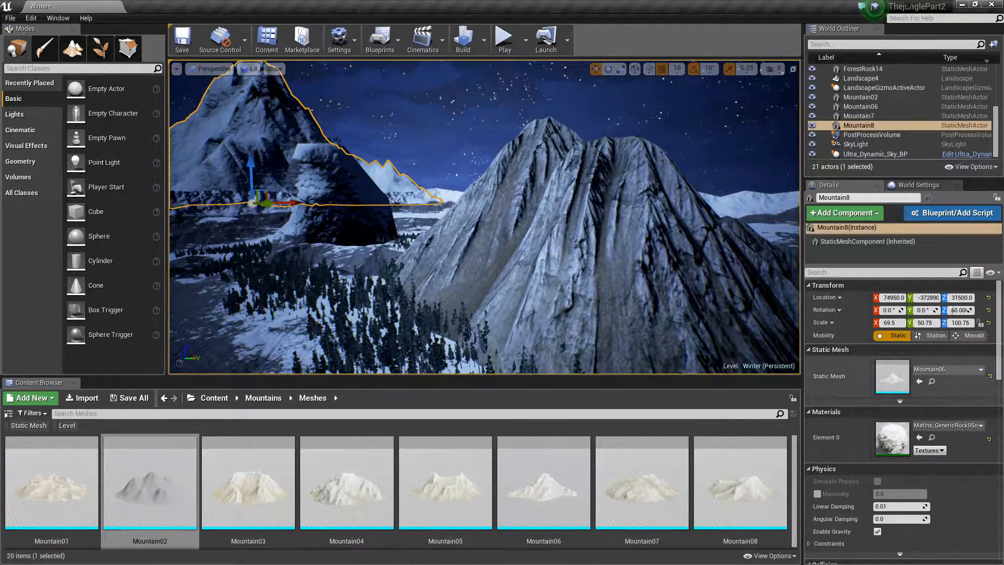
left_click(542, 494)
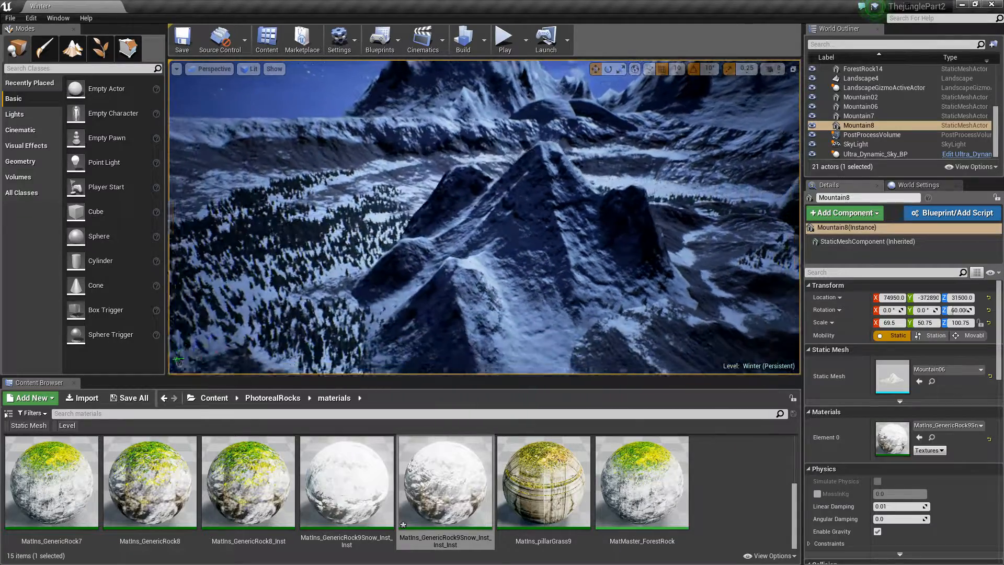
Step: Duplicate Mountain02 into Mountain3 and a larger Mountain4 and place them around the valley
left_click(860, 96)
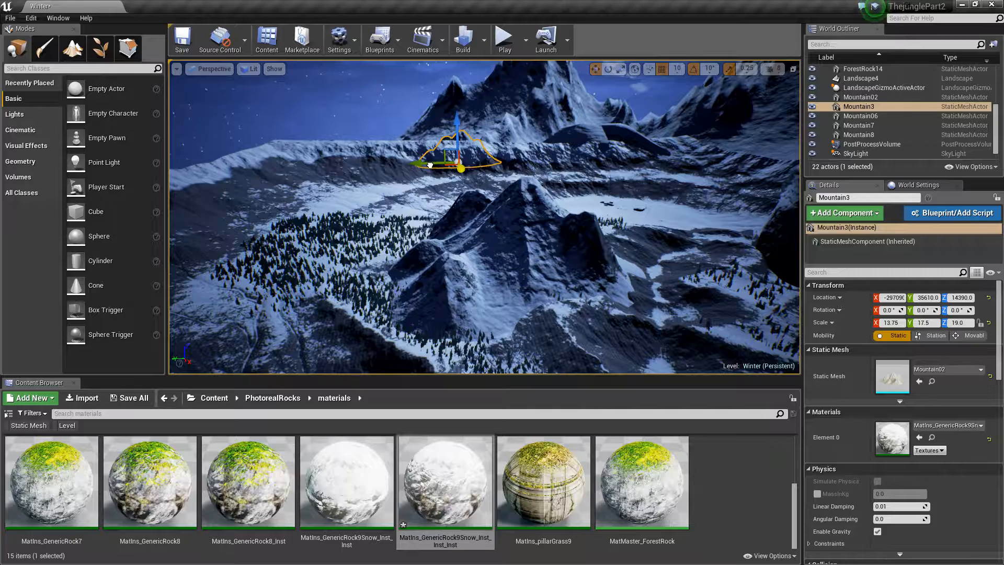
left_click_drag(449, 151, 314, 163)
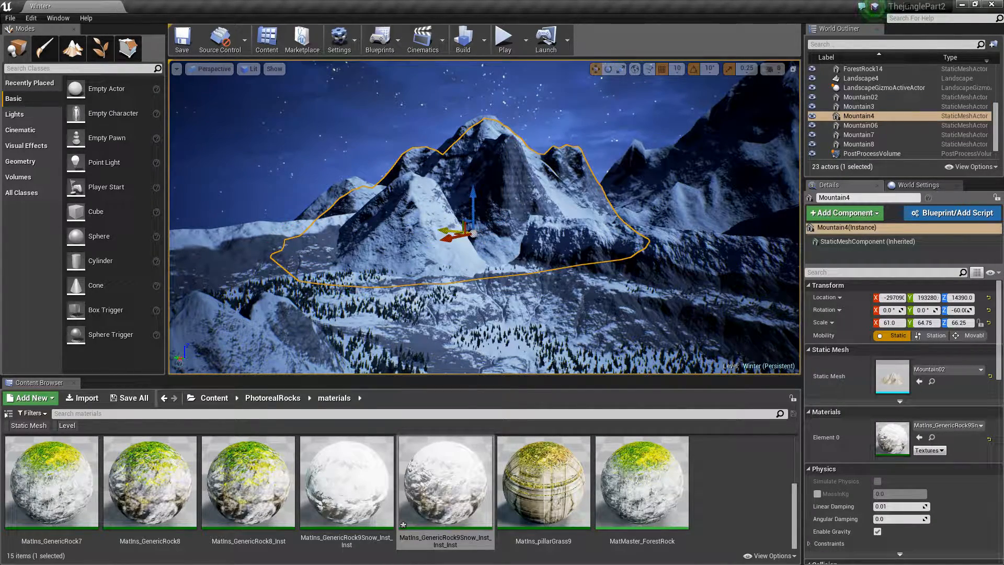
left_click_drag(458, 237, 314, 240)
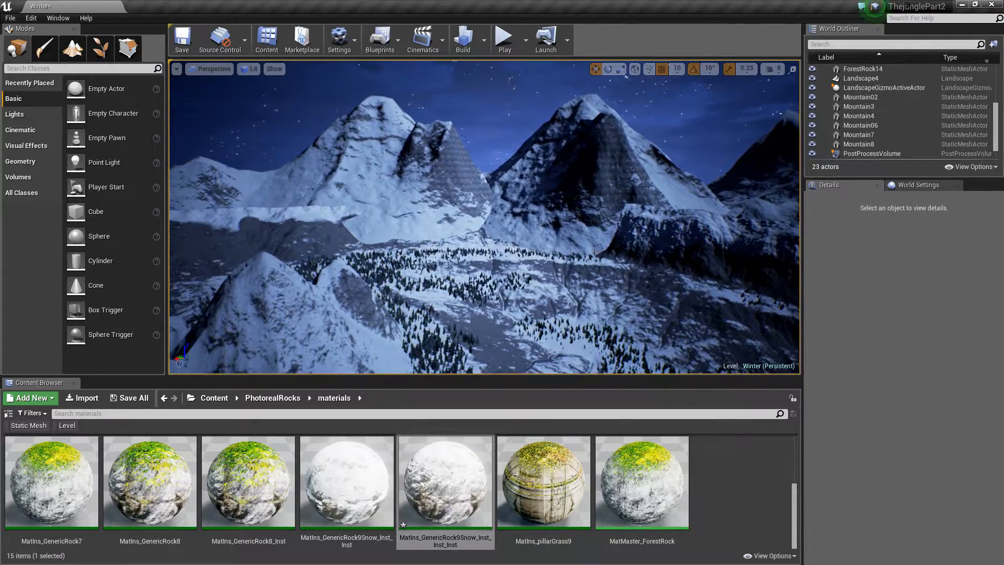
Step: Add Mountain5, rotating the peaks and giving them the snow rock material
left_click(858, 115)
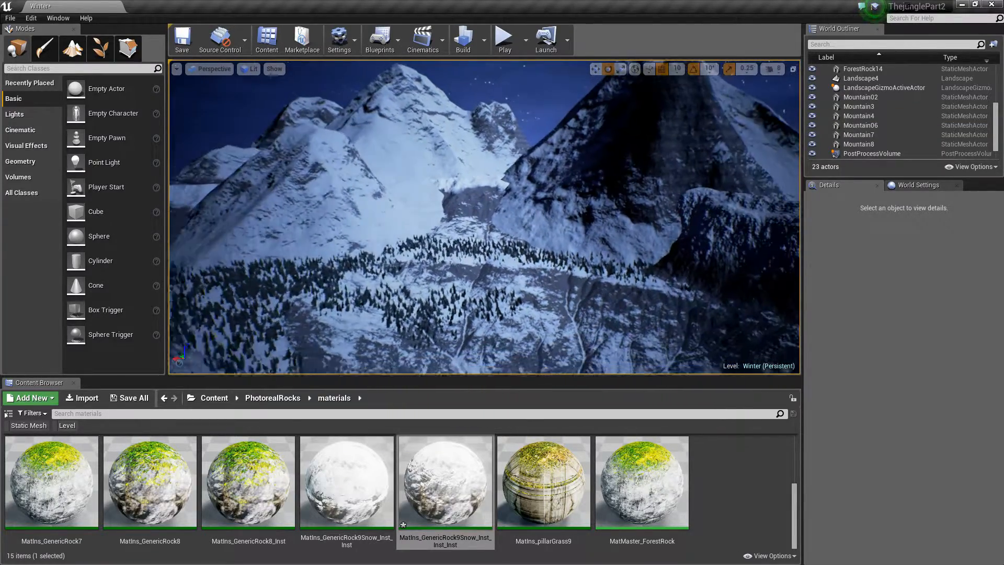
left_click(859, 115)
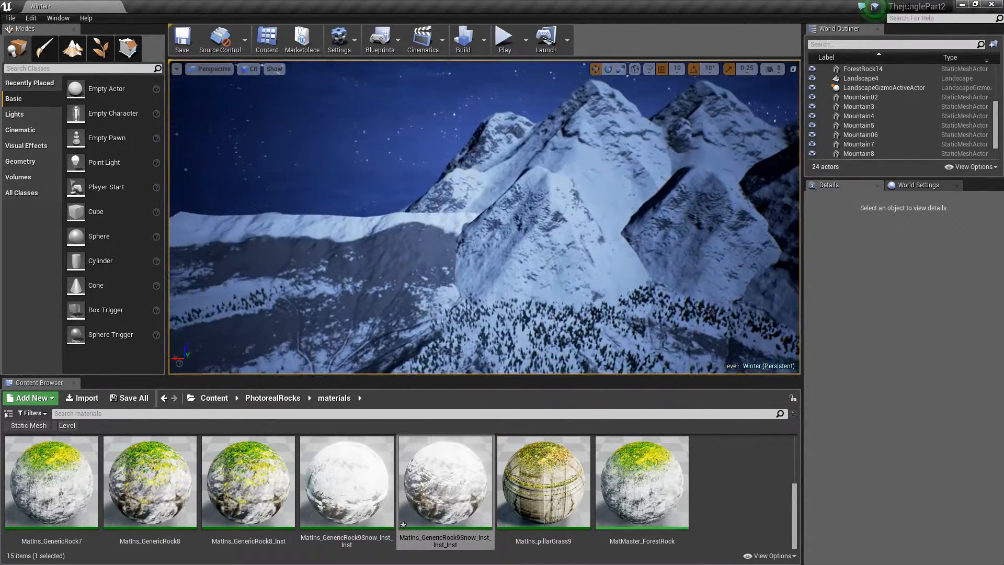
left_click(861, 96)
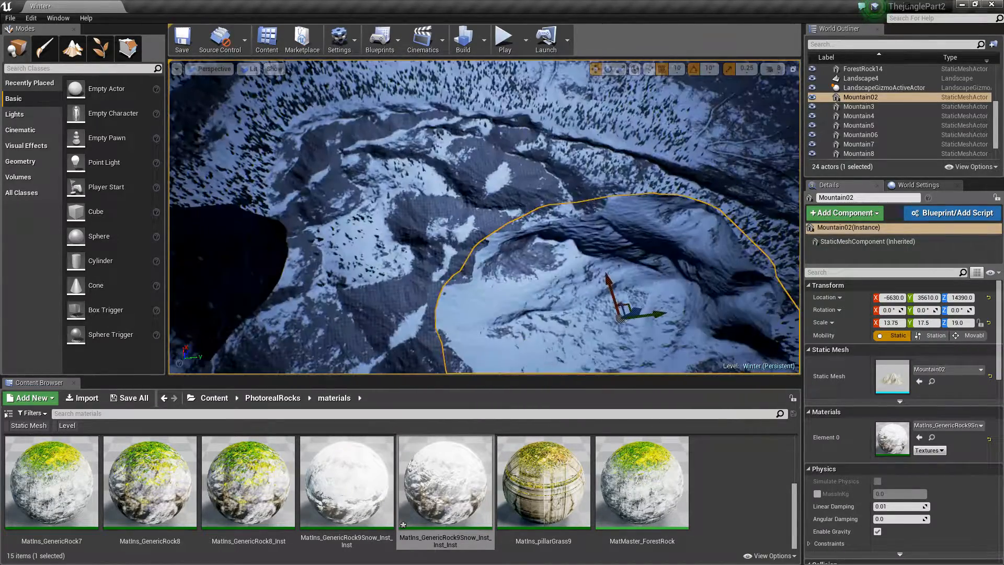
Step: Duplicate Mountain02 copies and spread them along the valley edge
left_click(858, 134)
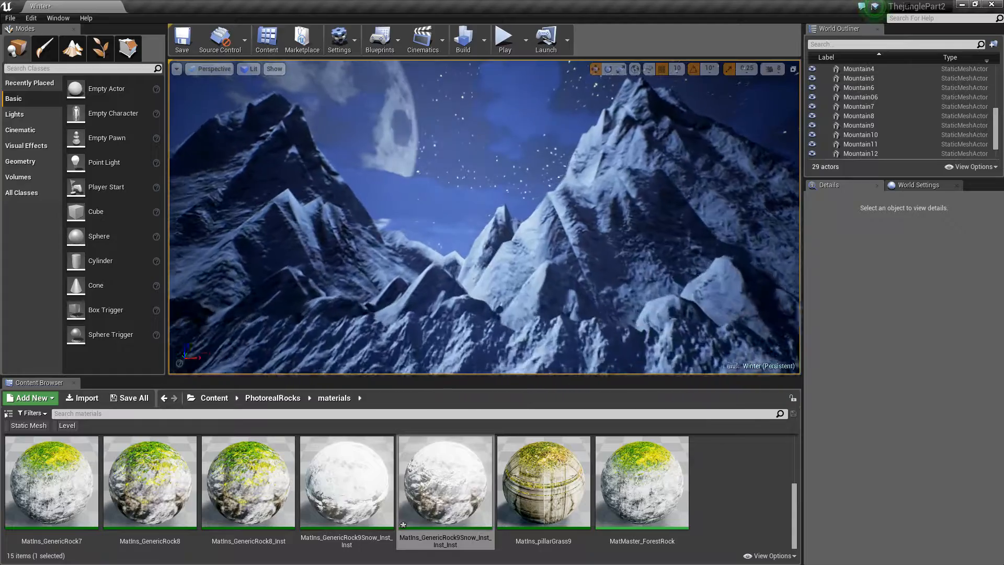
left_click(859, 143)
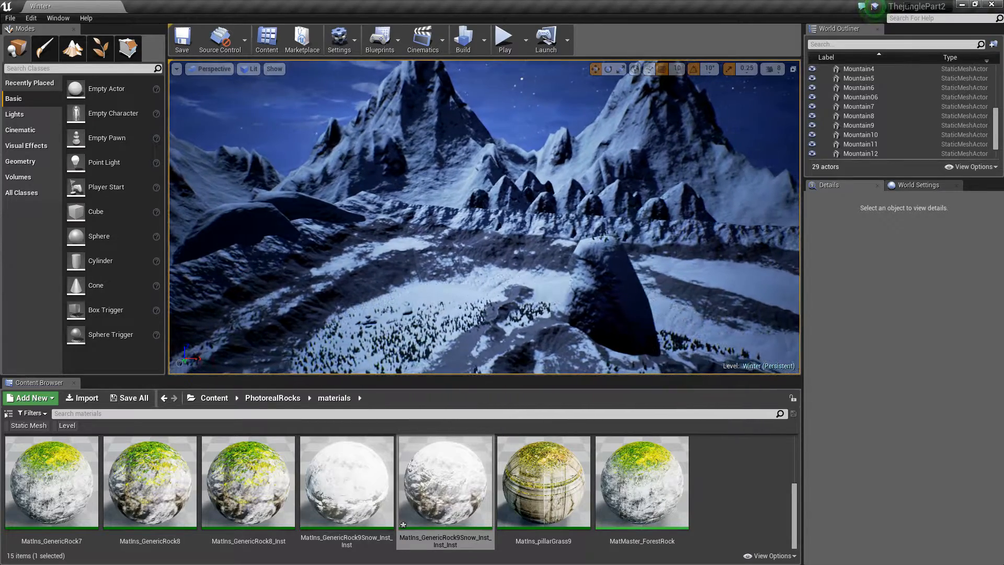
left_click(859, 152)
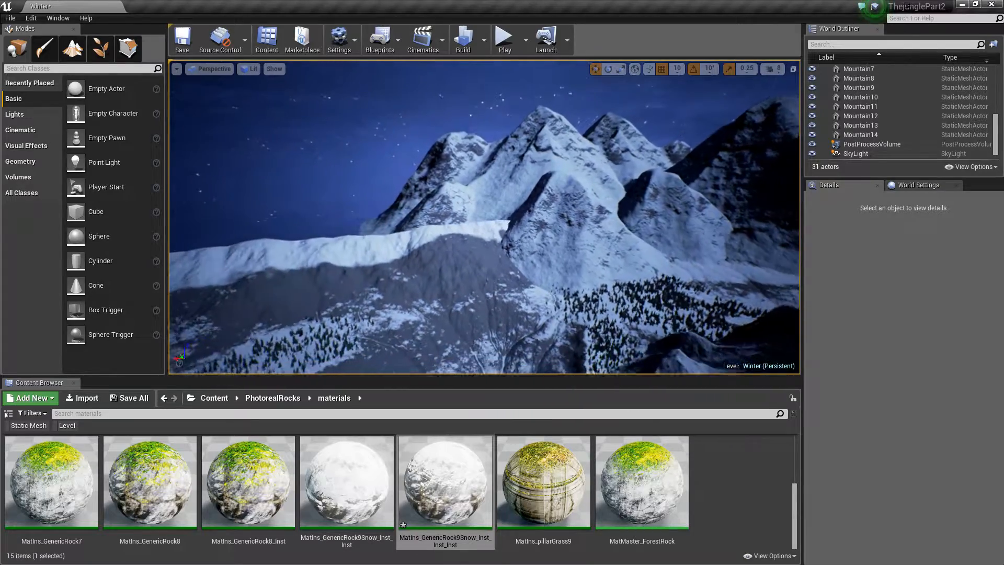
Step: Keep copying mountain meshes up through Mountain18, reaching 35 actors
left_click(858, 69)
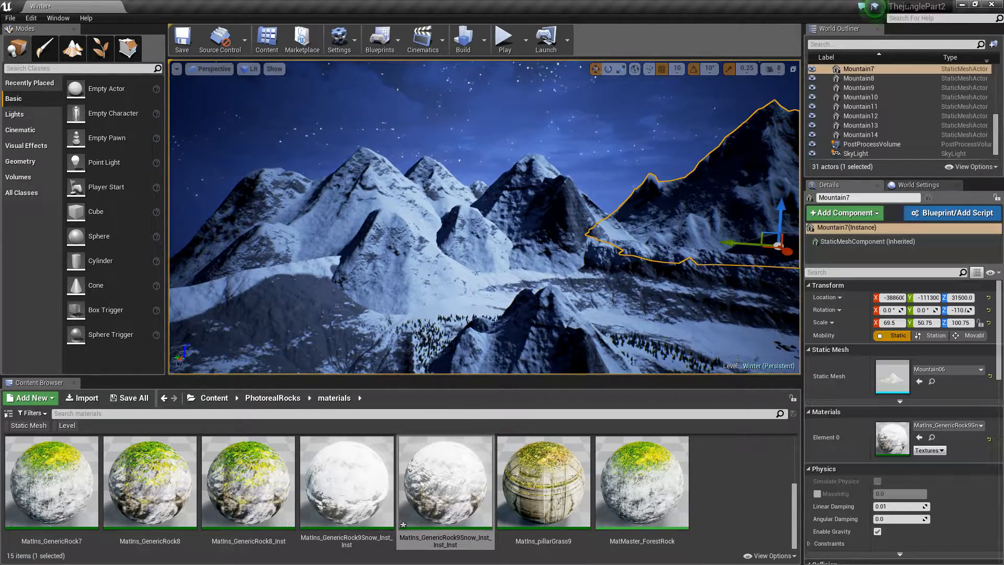
left_click(859, 145)
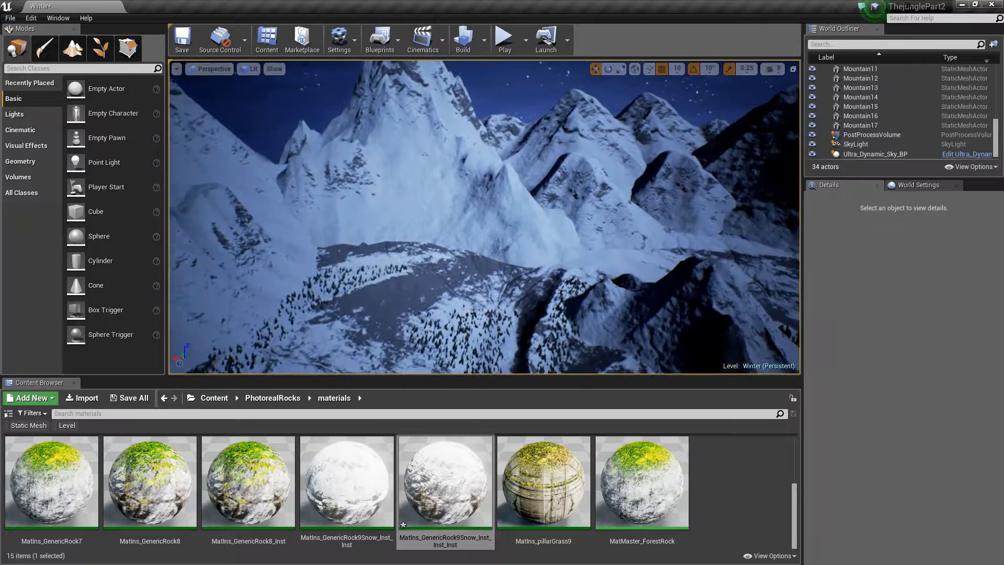
left_click(859, 115)
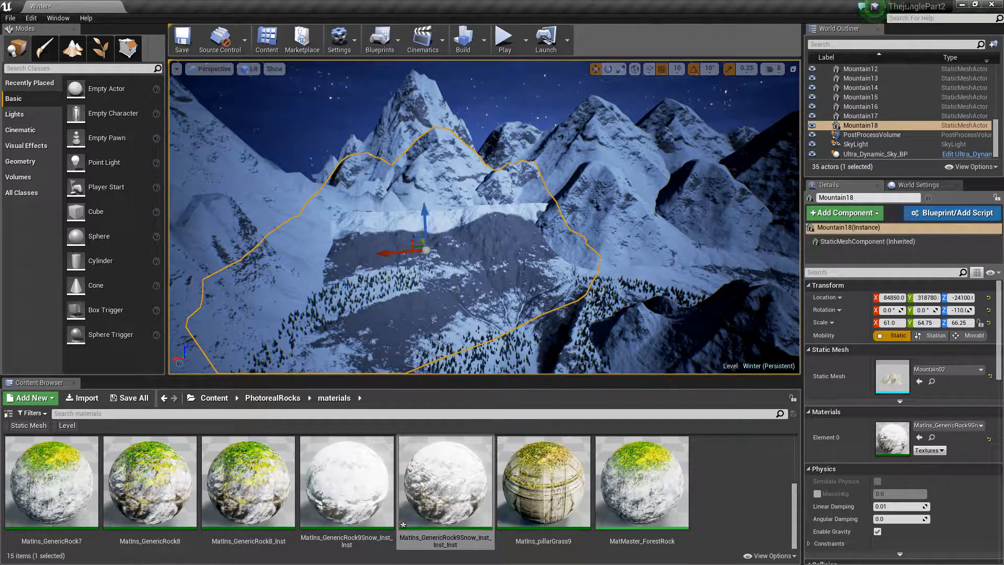
Step: Place Mountain19 through Mountain21 along the snowy ridge, totalling 38 actors
left_click_drag(404, 250, 425, 291)
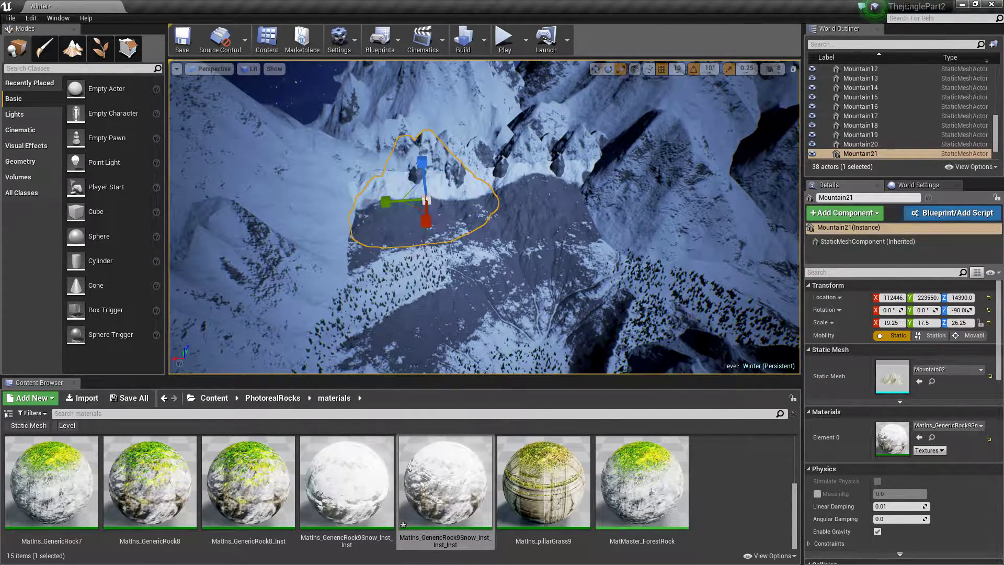
left_click_drag(423, 201, 387, 186)
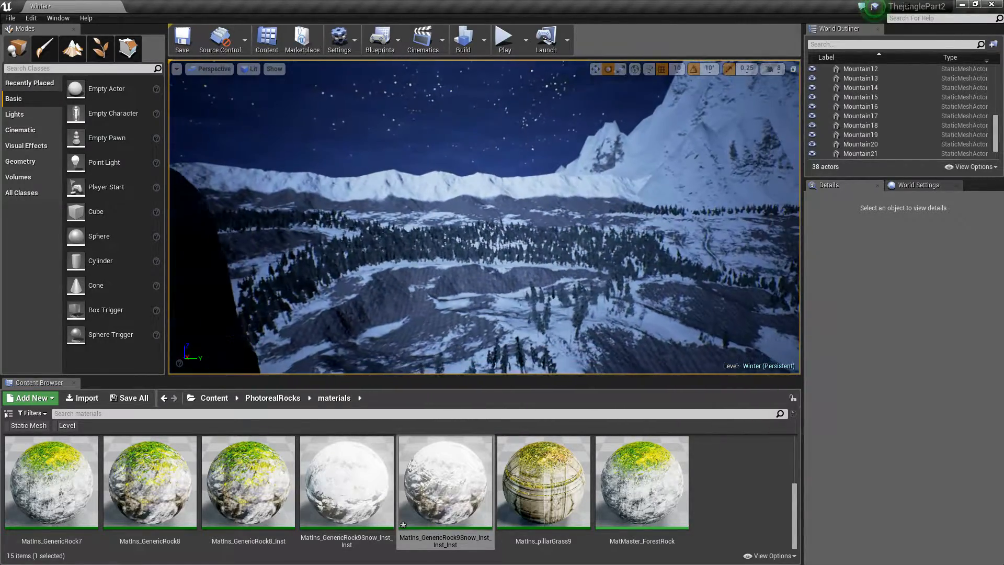
Step: Duplicate peaks from Mountain22 through Mountain31 to close the ring at 48 actors
left_click(859, 115)
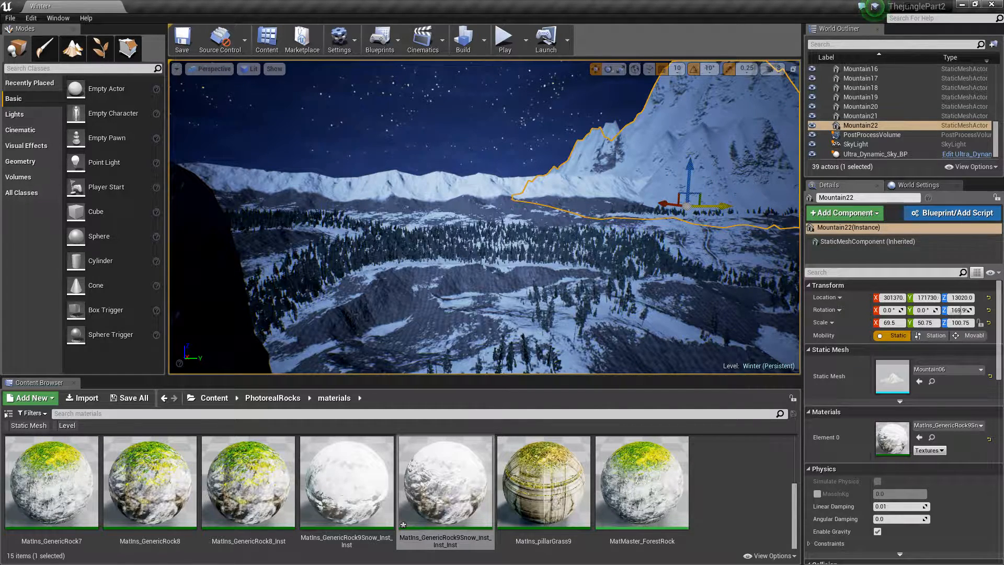
left_click_drag(701, 190, 500, 205)
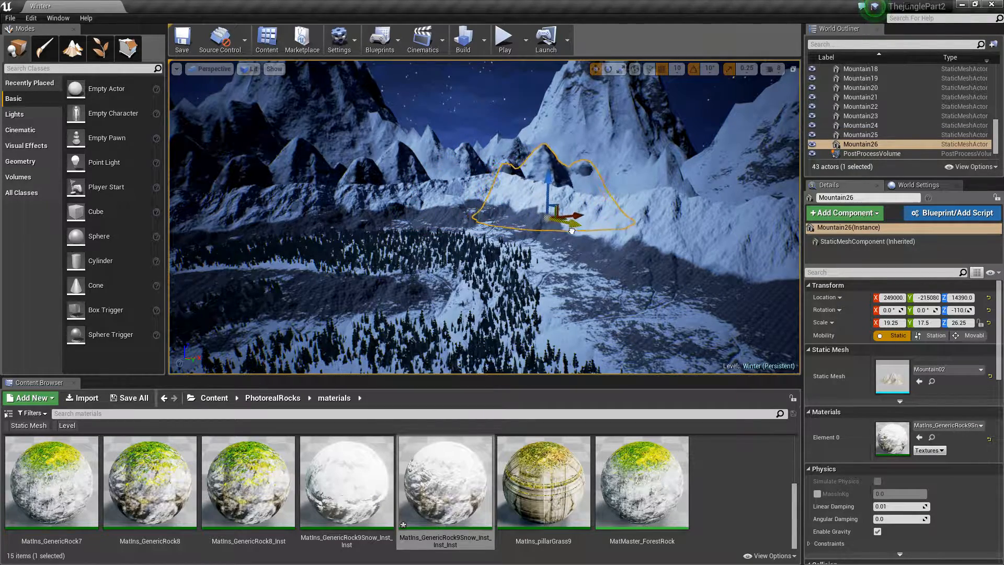
left_click_drag(570, 224, 582, 230)
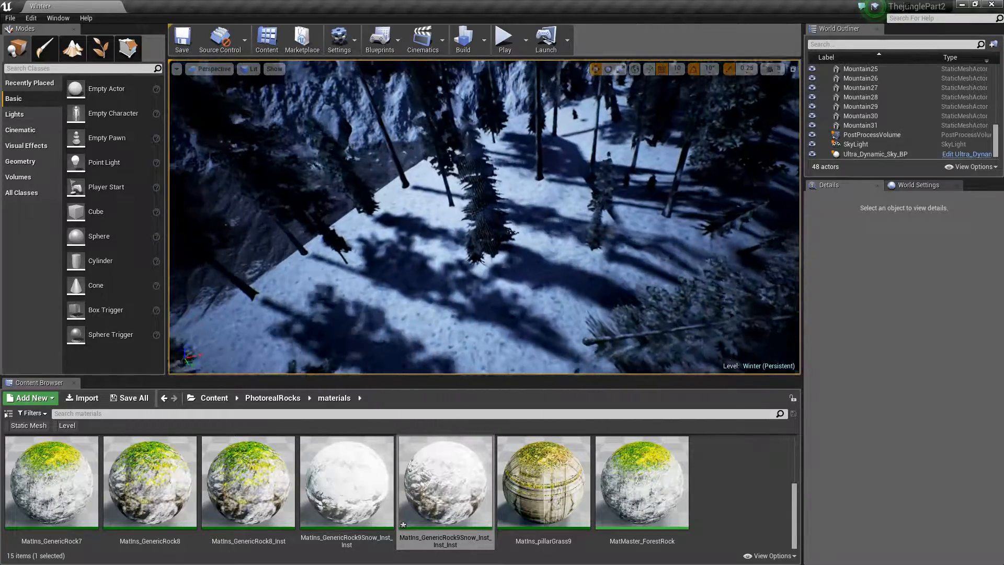
left_click(505, 36)
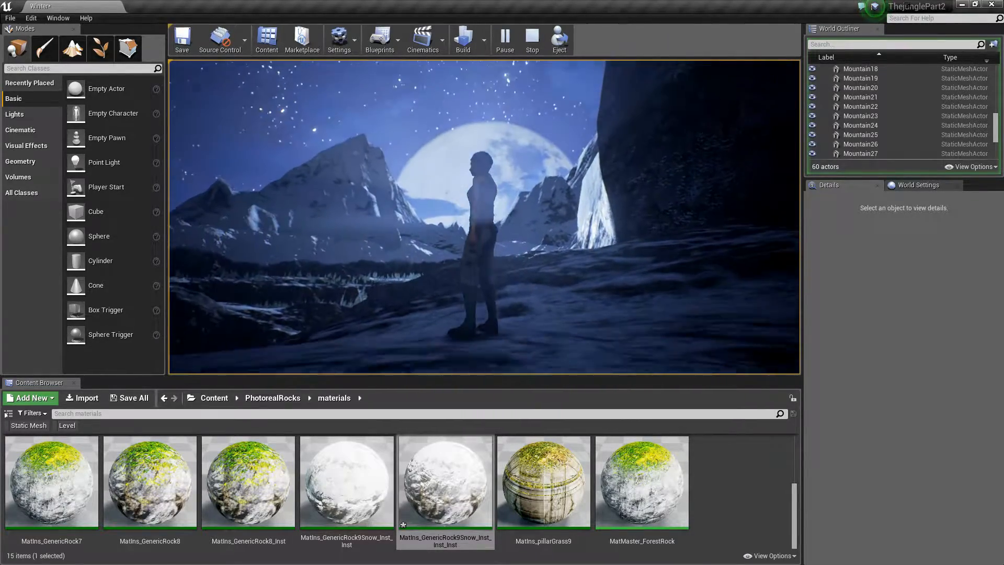
left_click(532, 37)
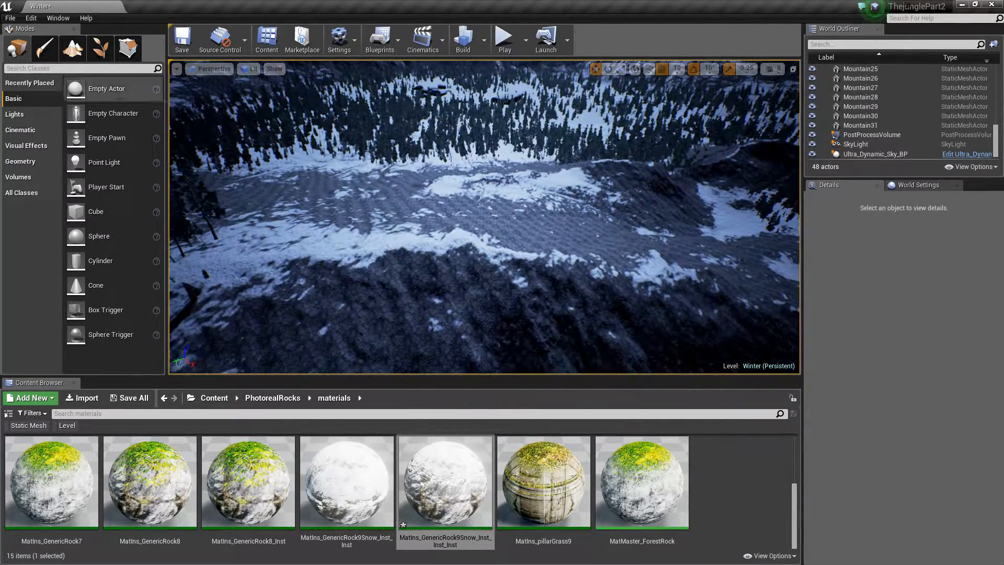
Step: Enter Foliage mode and maximize the perspective viewport on the moon above the peak
left_click(105, 47)
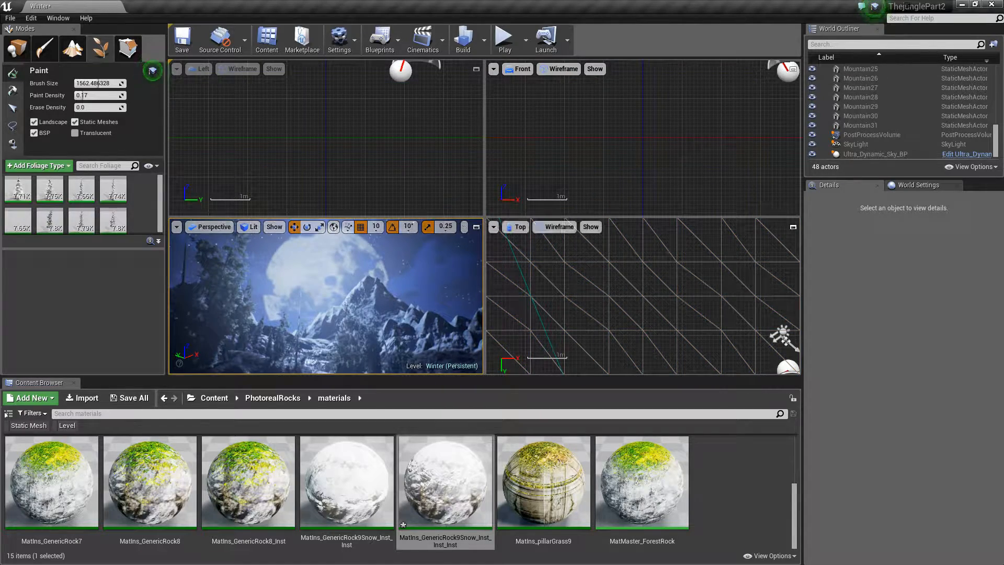
key("F11")
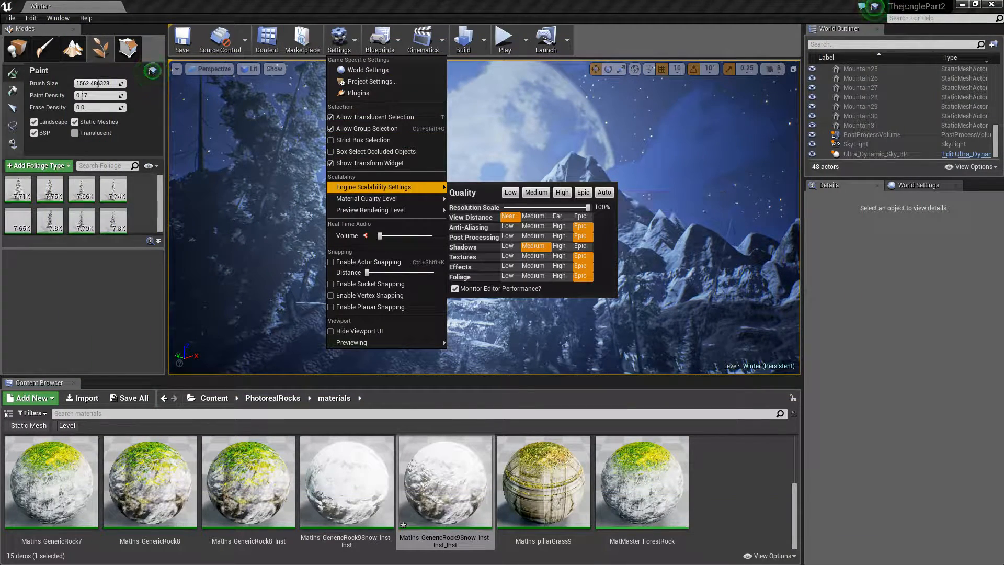
mouse_move(579, 245)
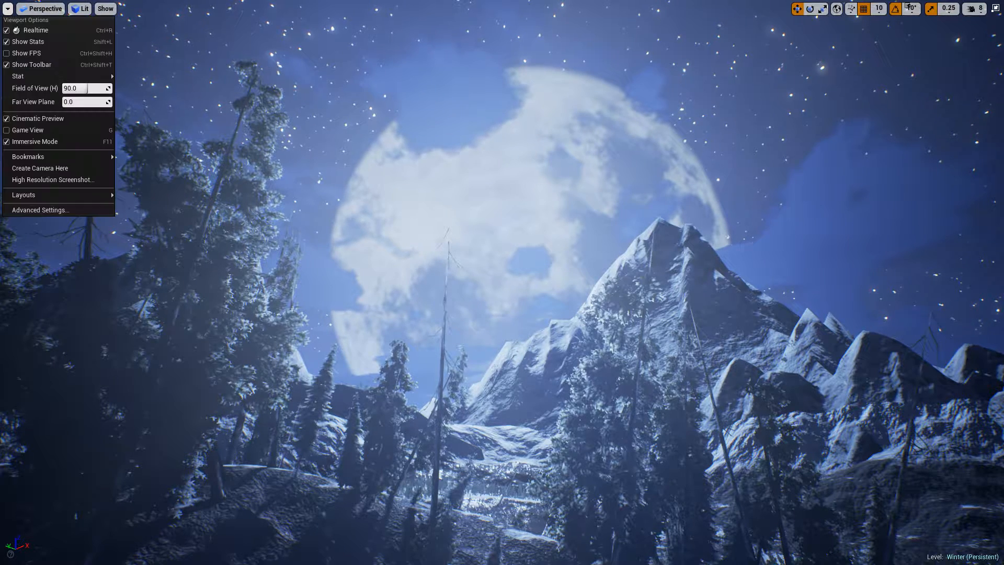
mouse_move(40, 167)
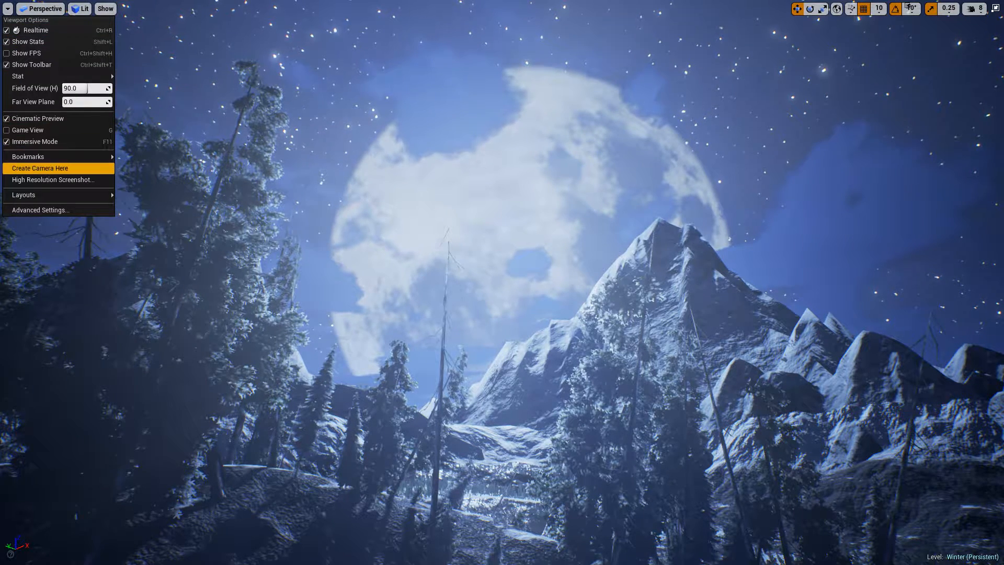
Step: Take a High Resolution Screenshot with Size Multiplier 3.0 of the moonlit view
left_click(53, 180)
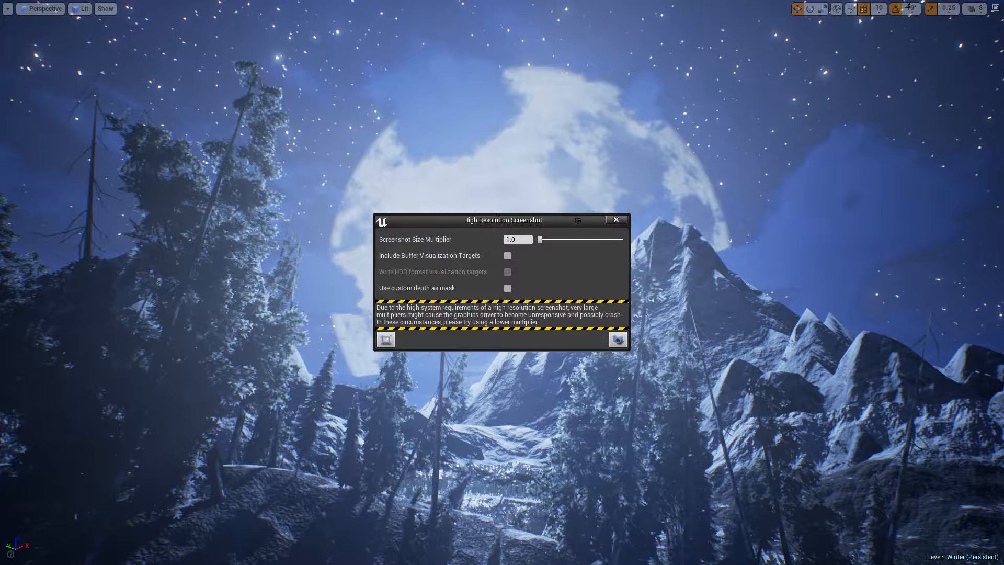
left_click_drag(540, 238, 555, 238)
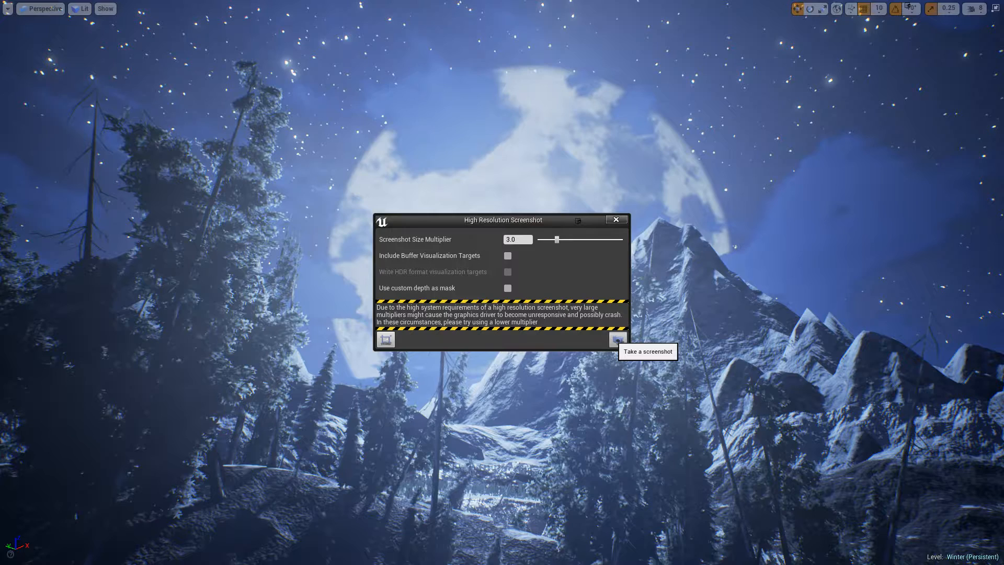
left_click(617, 340)
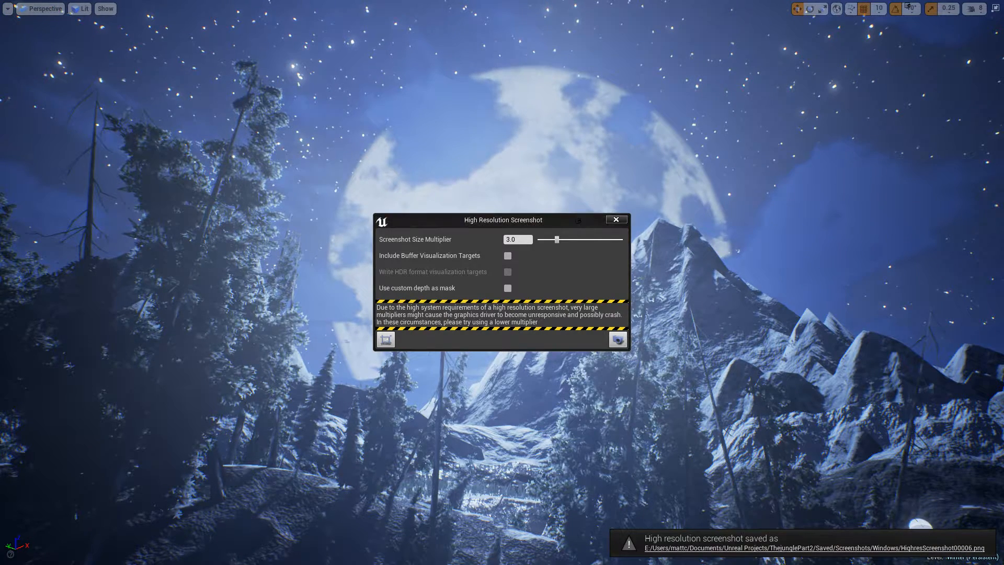
left_click(617, 220)
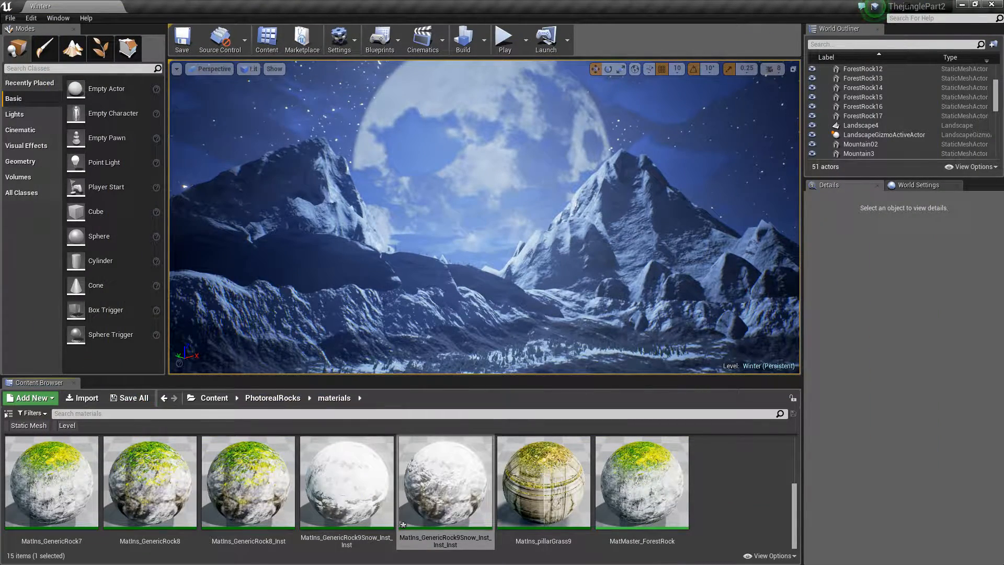
Step: Save All from the Content Browser to write the Winter map
left_click(133, 397)
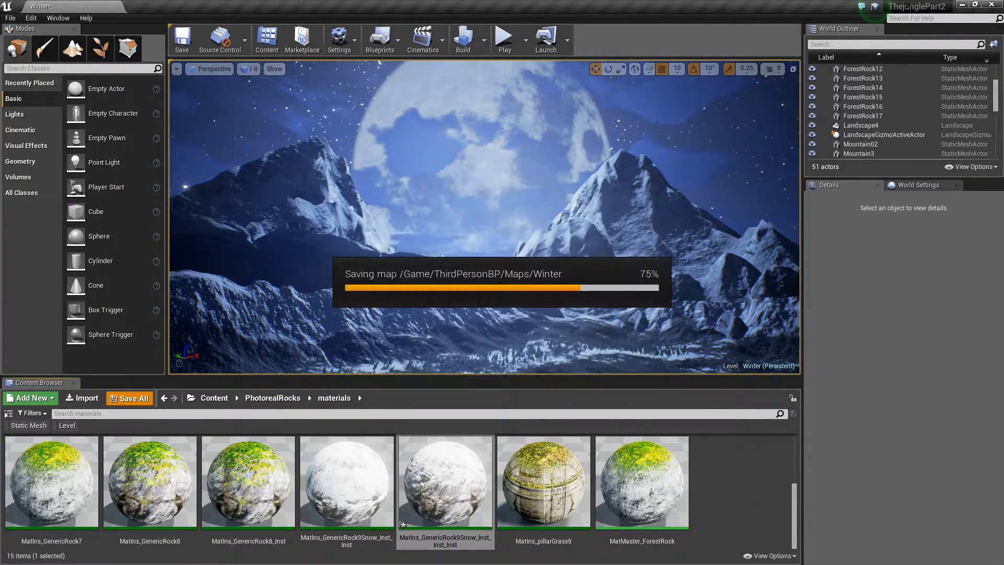